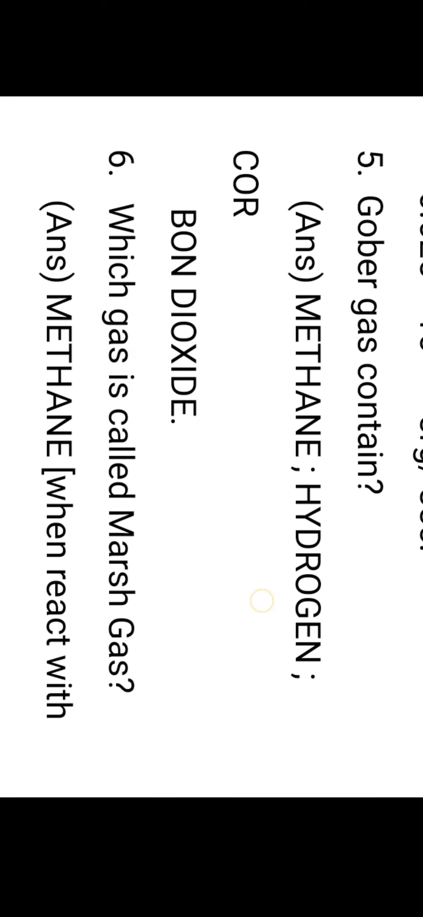
scroll("down", 3)
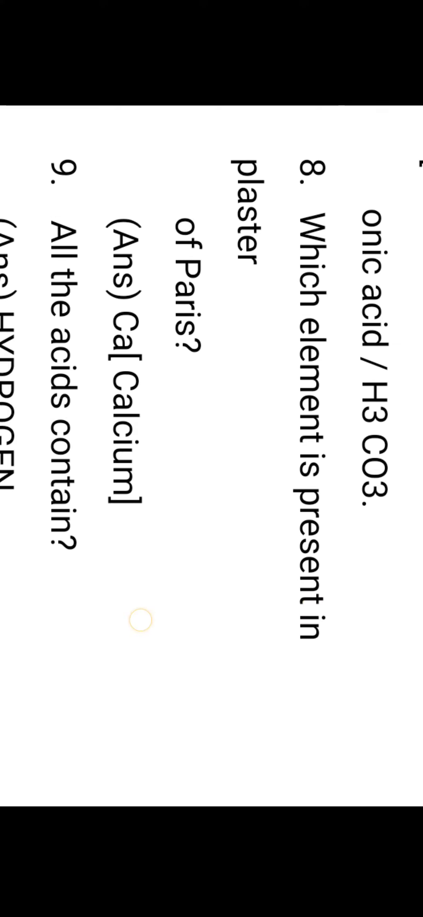
scroll("down", 3)
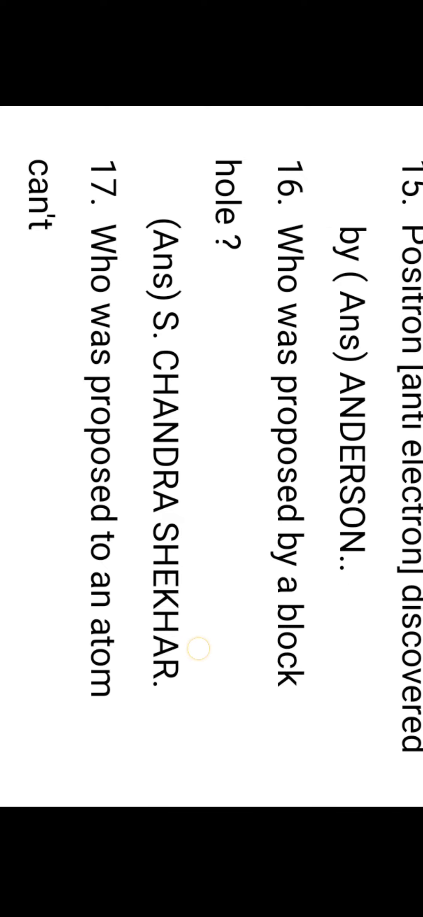
scroll("down", 3)
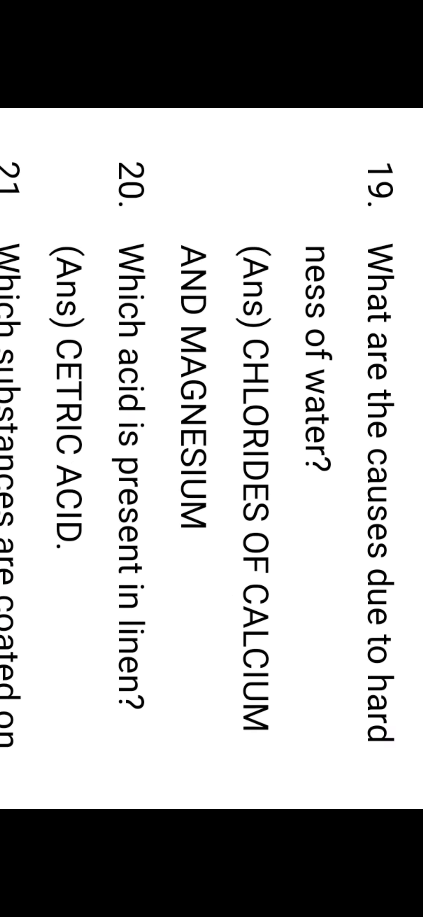